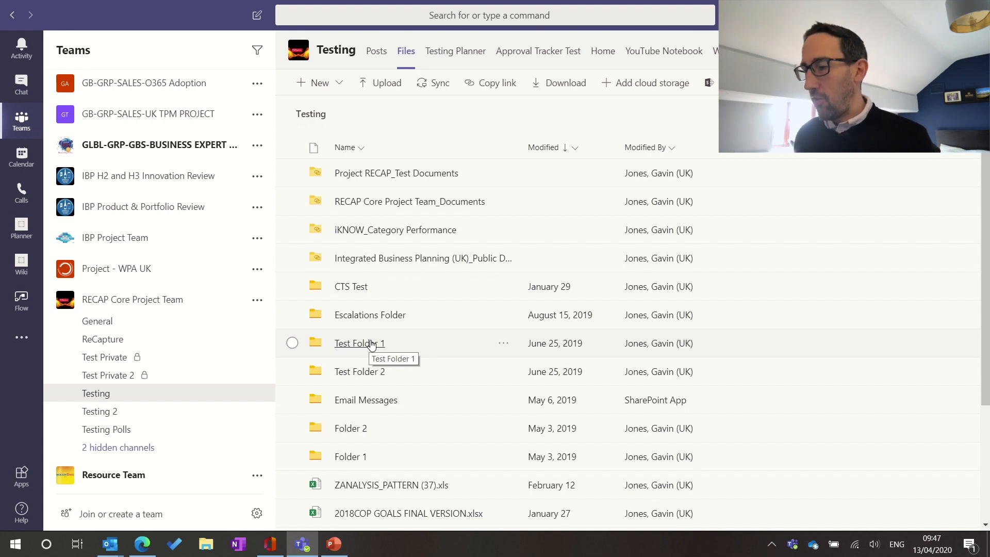
mouse_move(365, 349)
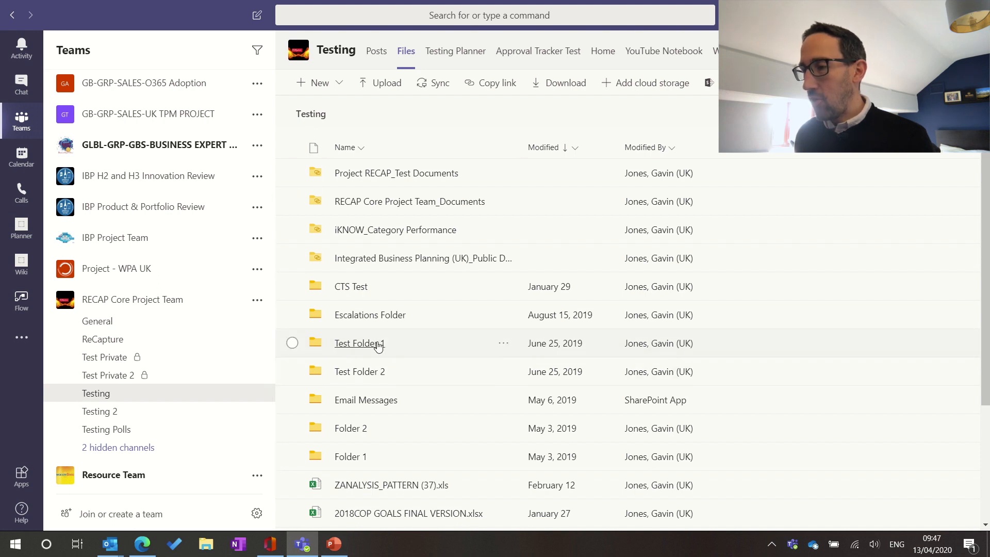
mouse_move(374, 335)
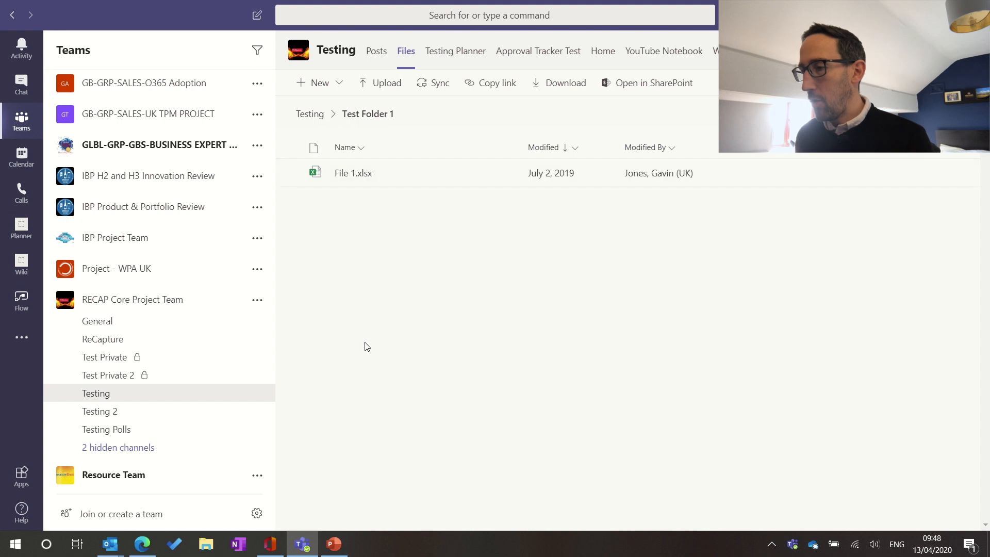
mouse_move(639, 88)
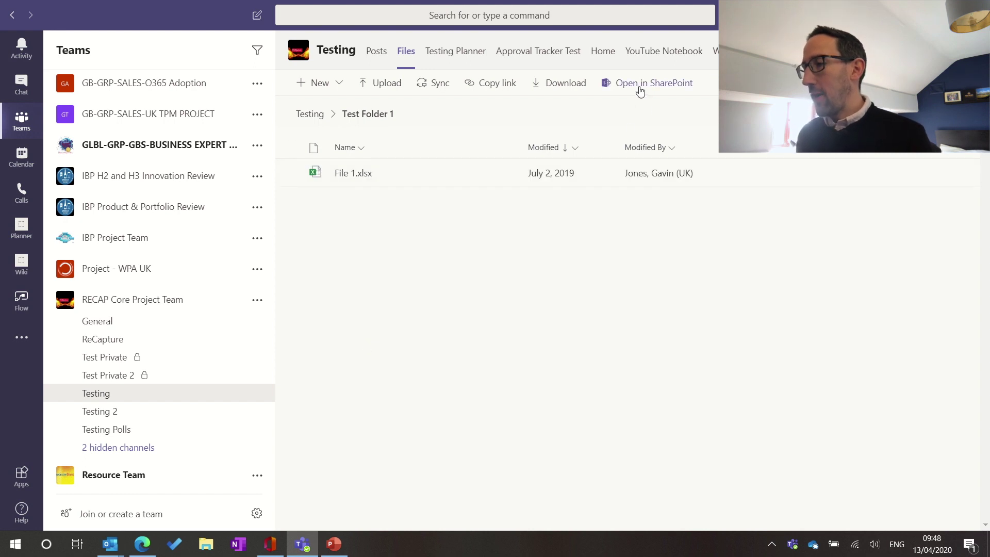
mouse_move(639, 107)
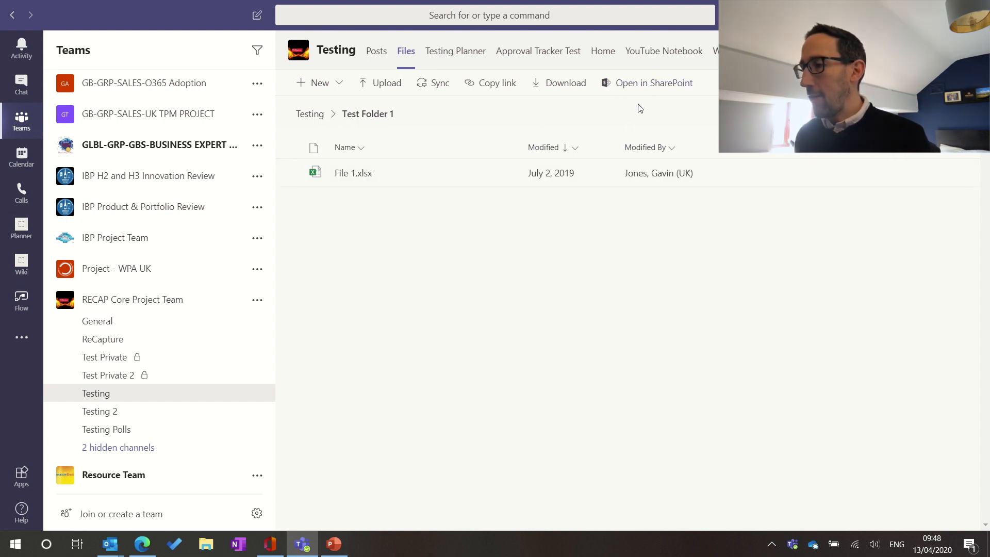
mouse_move(630, 85)
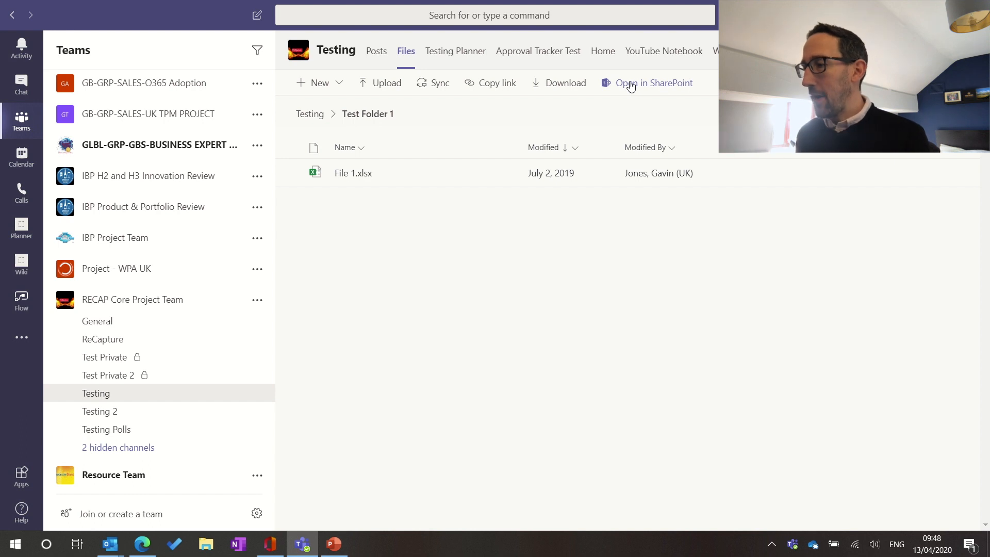
mouse_move(364, 120)
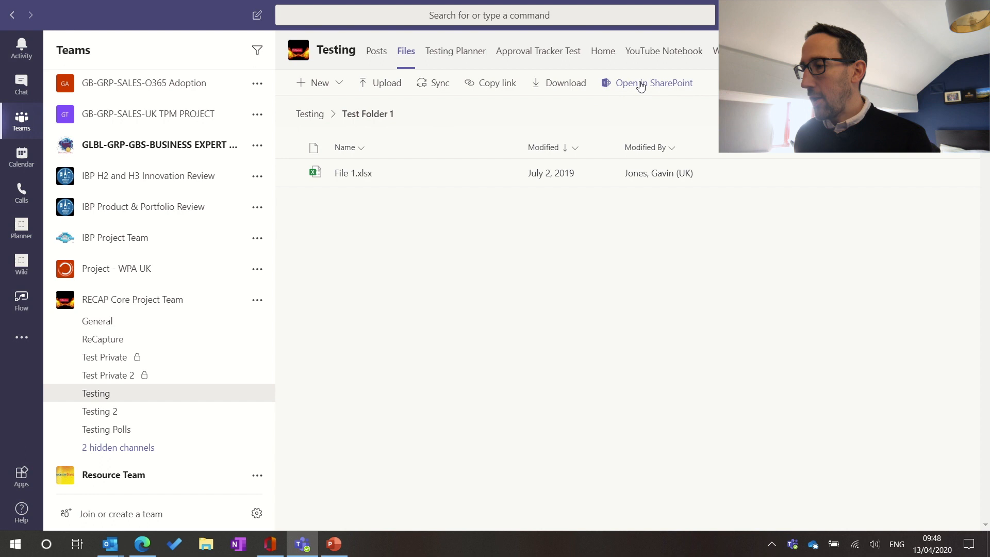
Open Test Folder 1 on its SharePoint site from the Testing channel's files
click(654, 82)
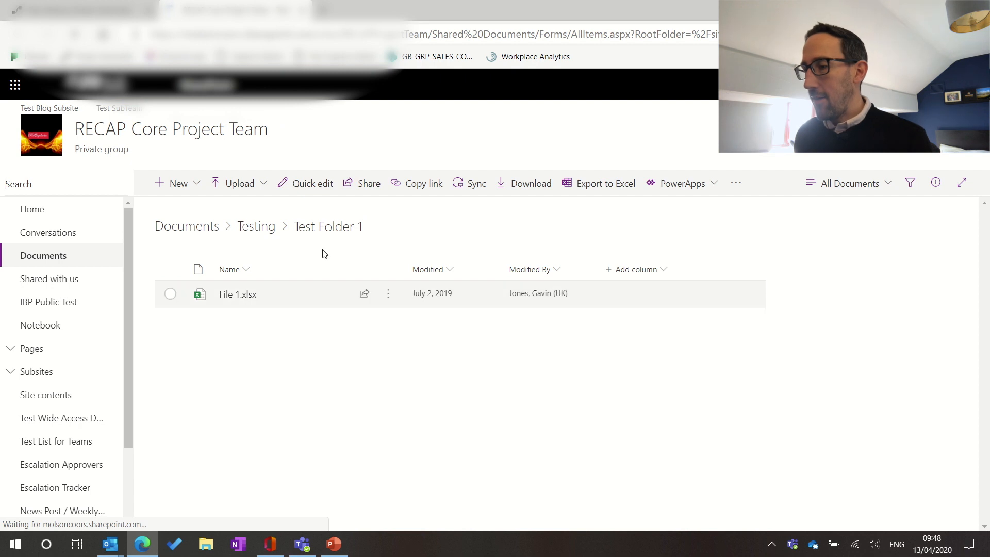
mouse_move(362, 408)
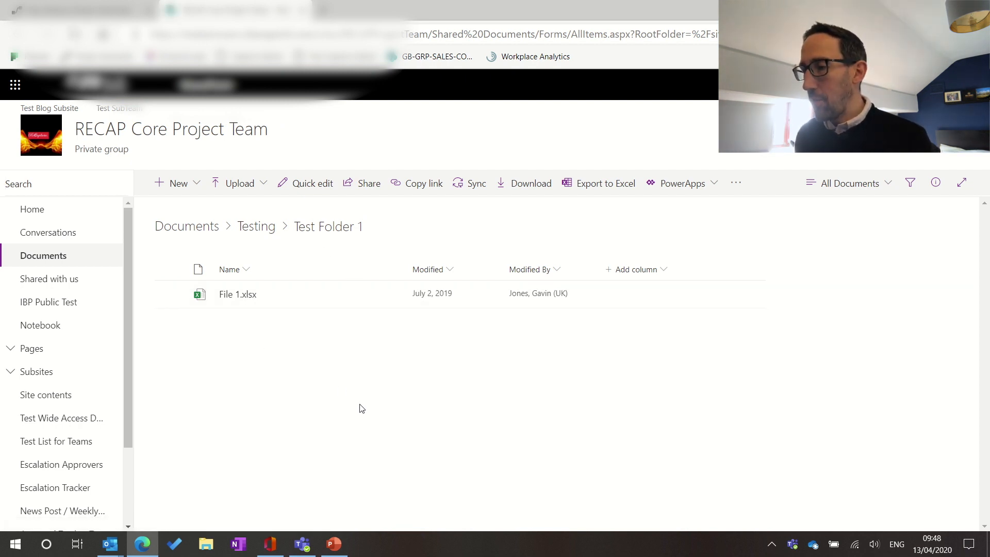
mouse_move(735, 183)
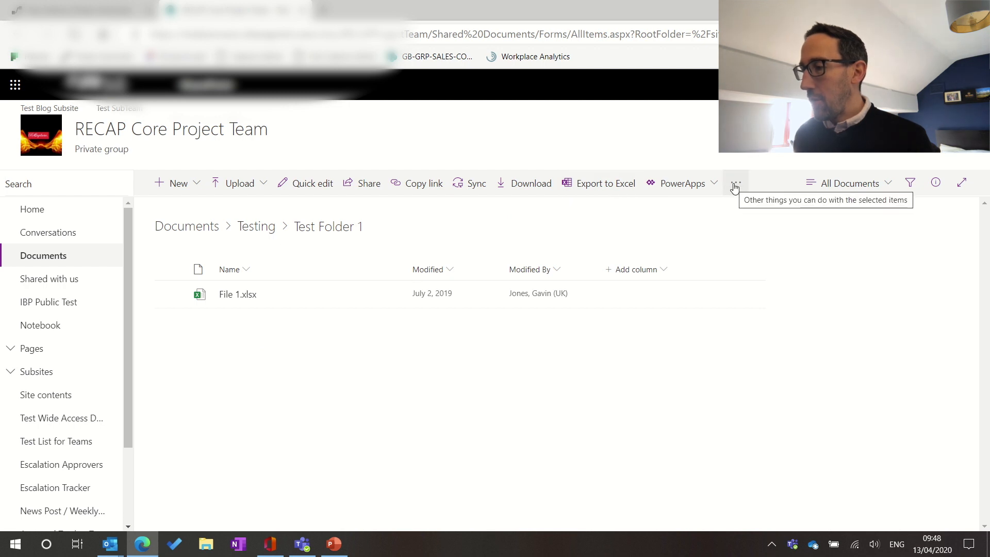
mouse_move(277, 240)
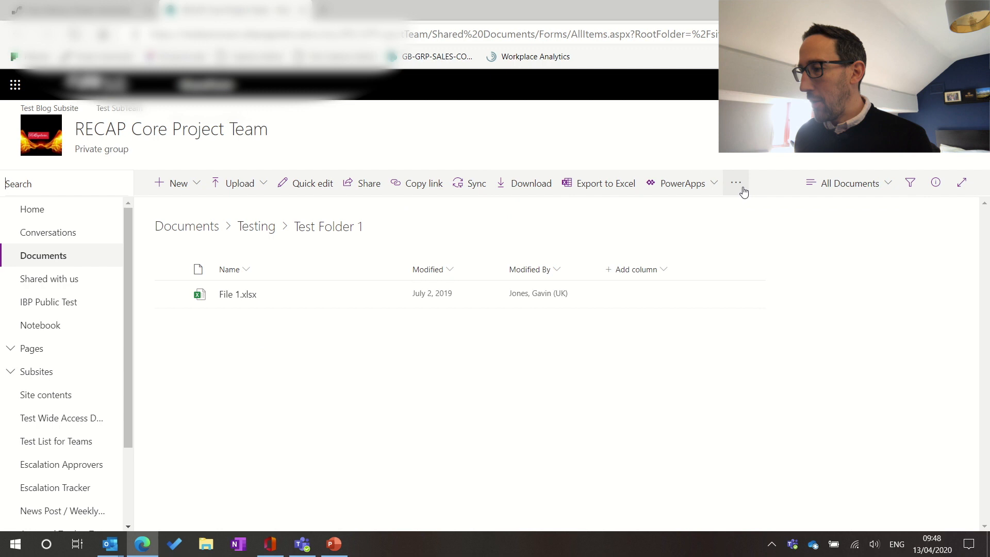
Start an Alert me setup for Test Folder 1 from the Documents library's more-actions menu
click(736, 183)
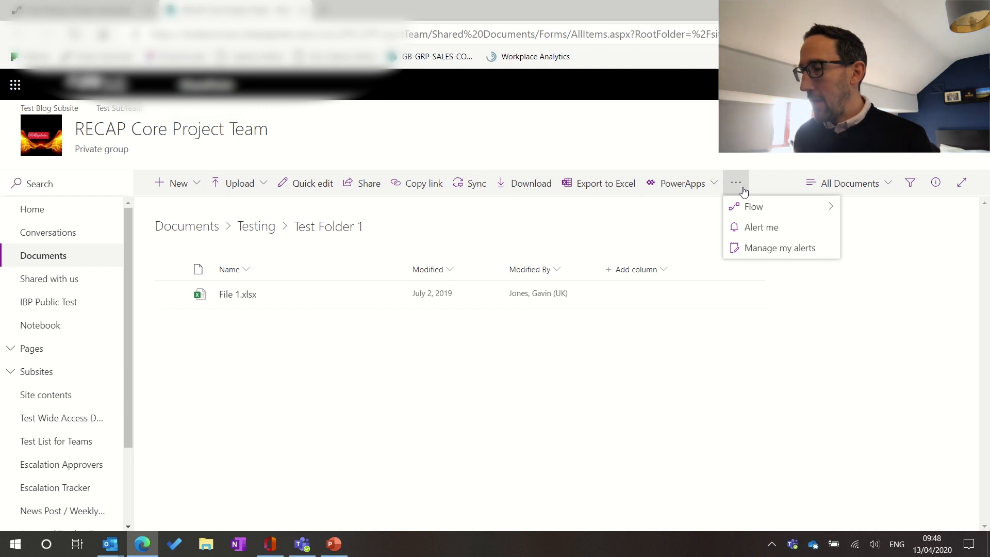
click(753, 206)
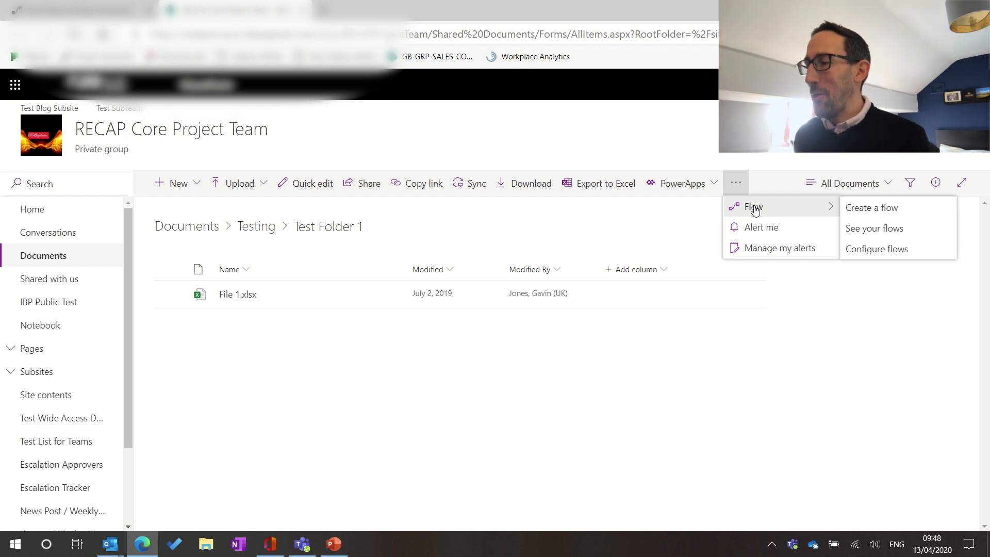
mouse_move(777, 227)
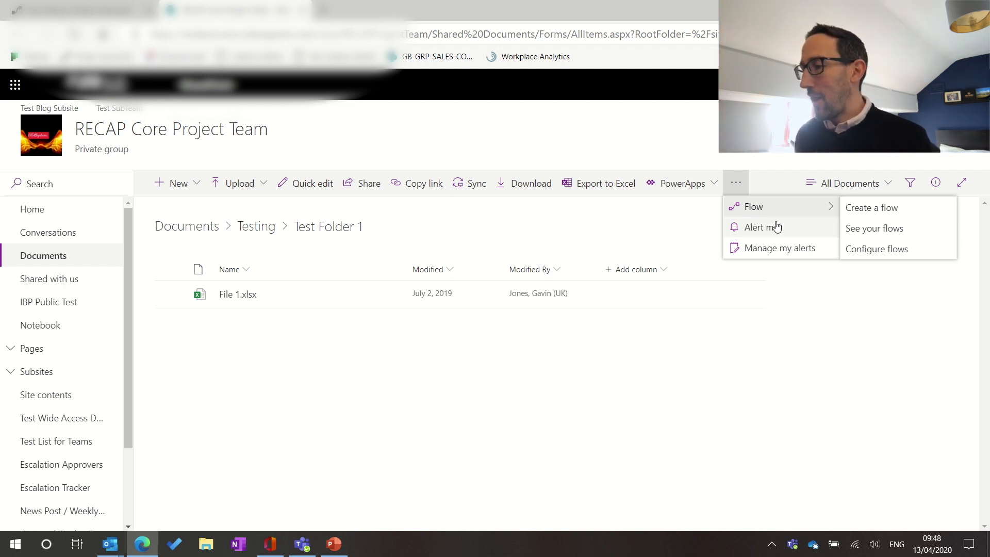
mouse_move(792, 226)
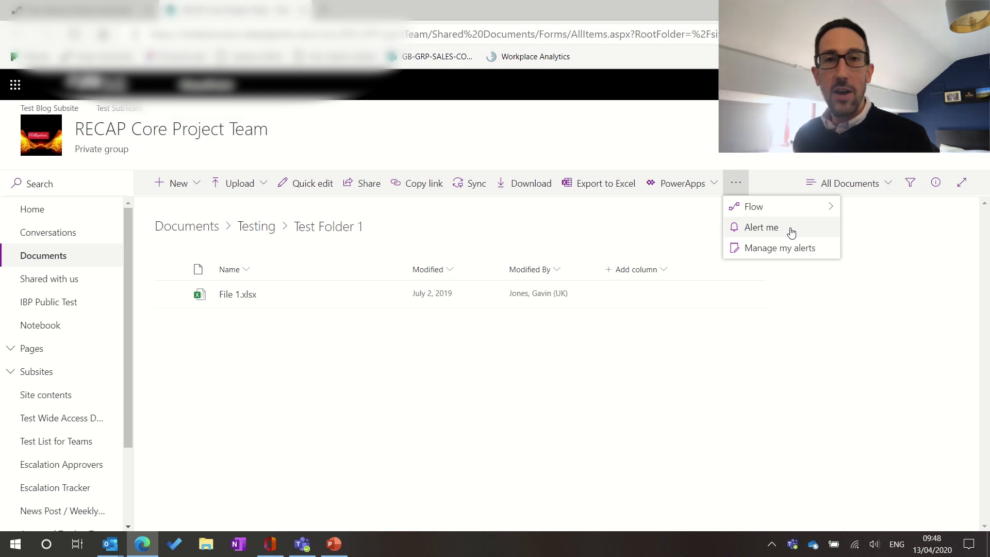
mouse_move(766, 233)
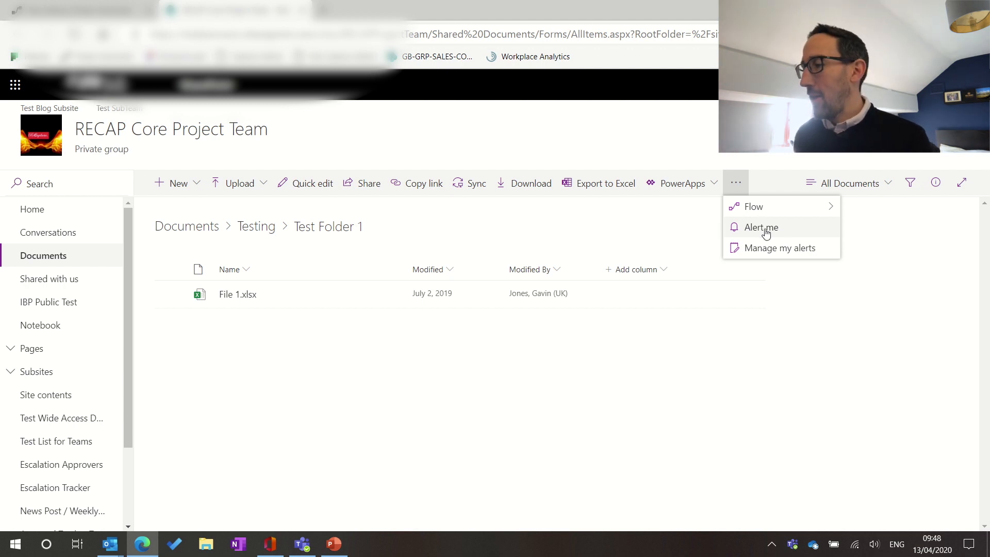
click(760, 227)
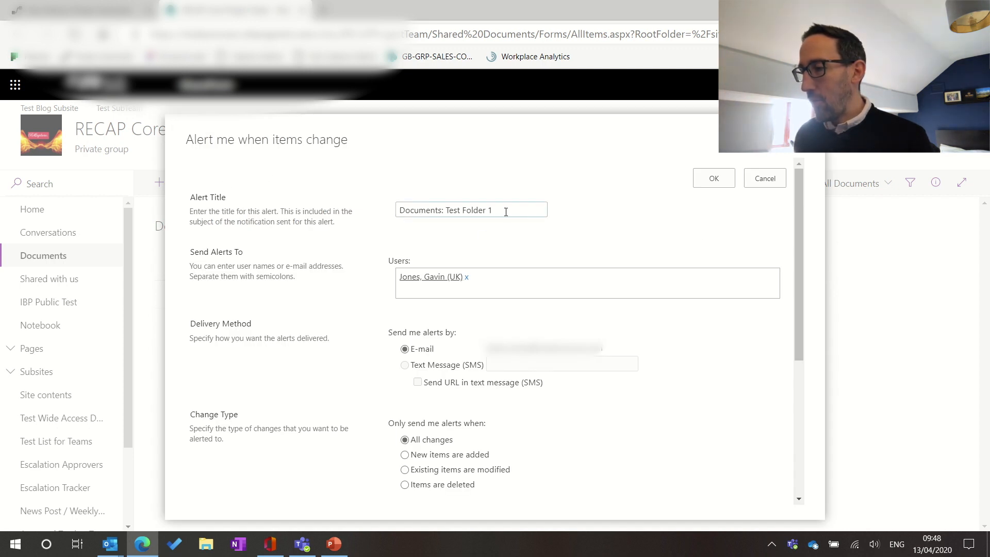
Review the alert form and set it to notify only when someone else changes a document
scroll(down, 3)
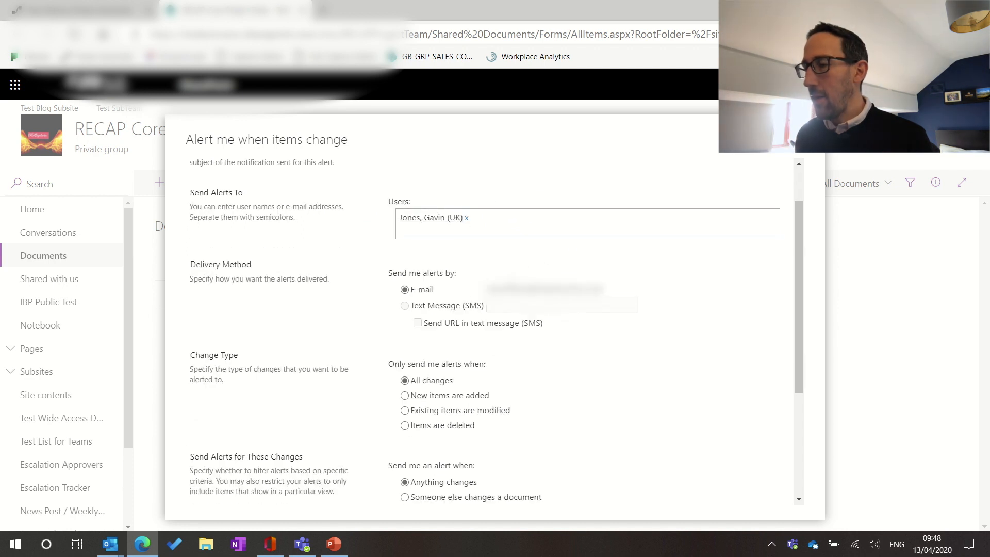
click(558, 230)
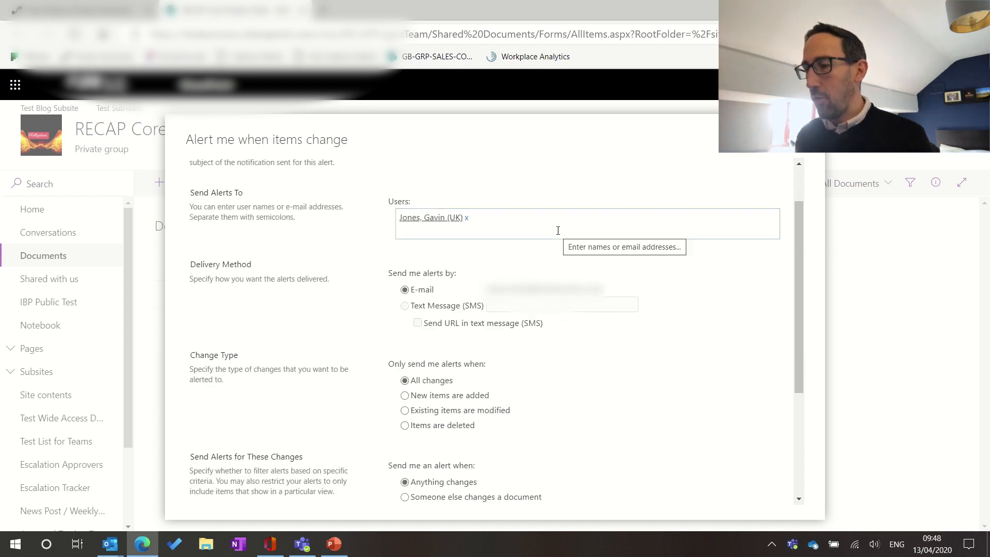
scroll(down, 3)
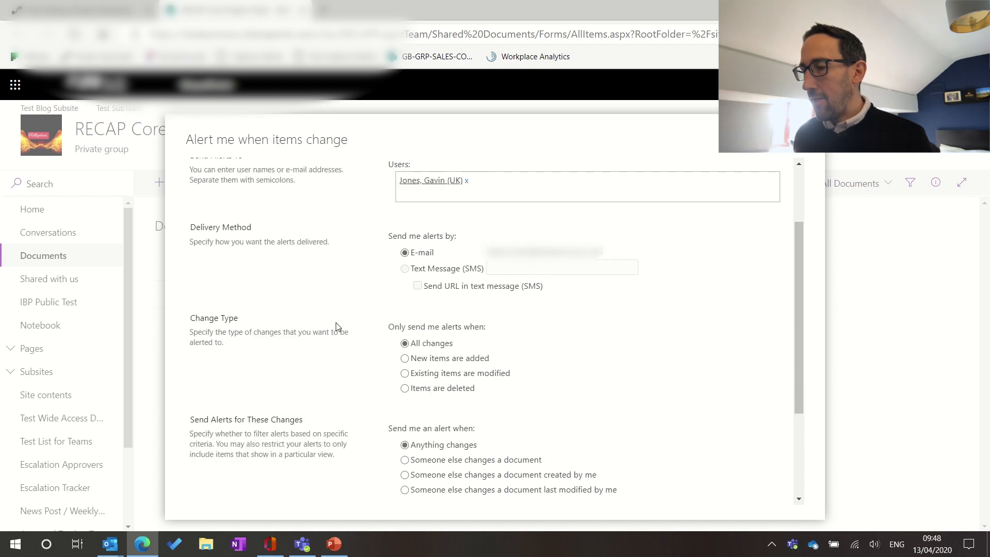
mouse_move(528, 358)
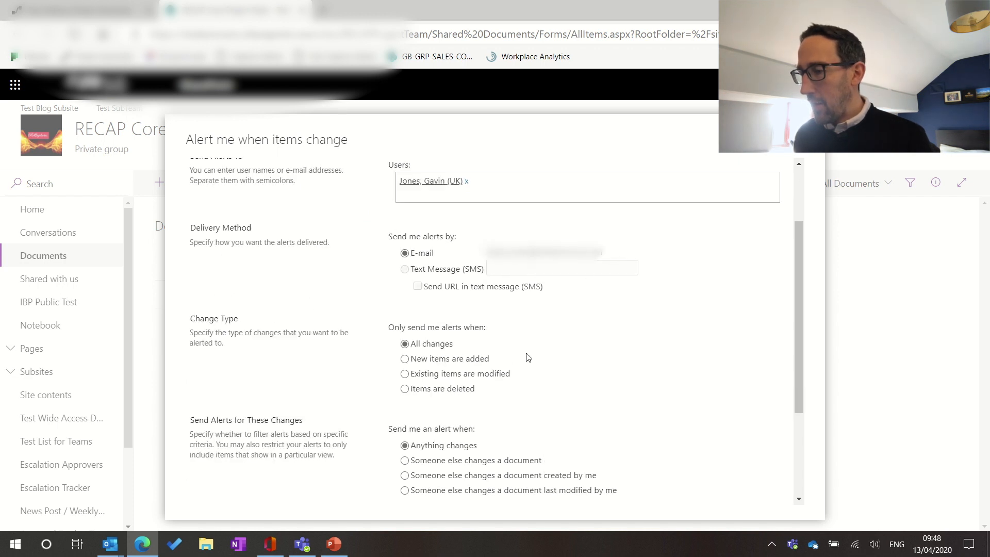
scroll(down, 3)
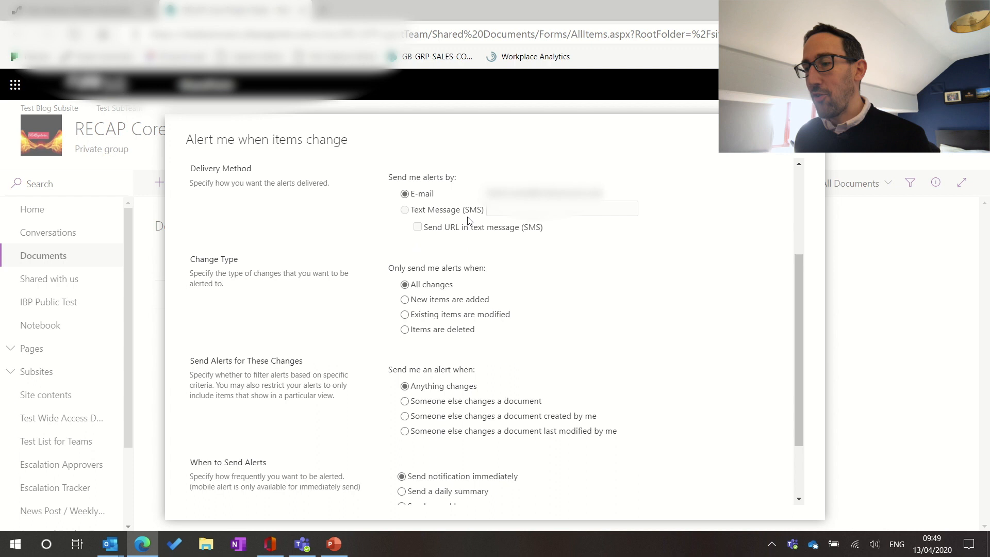
scroll(down, 3)
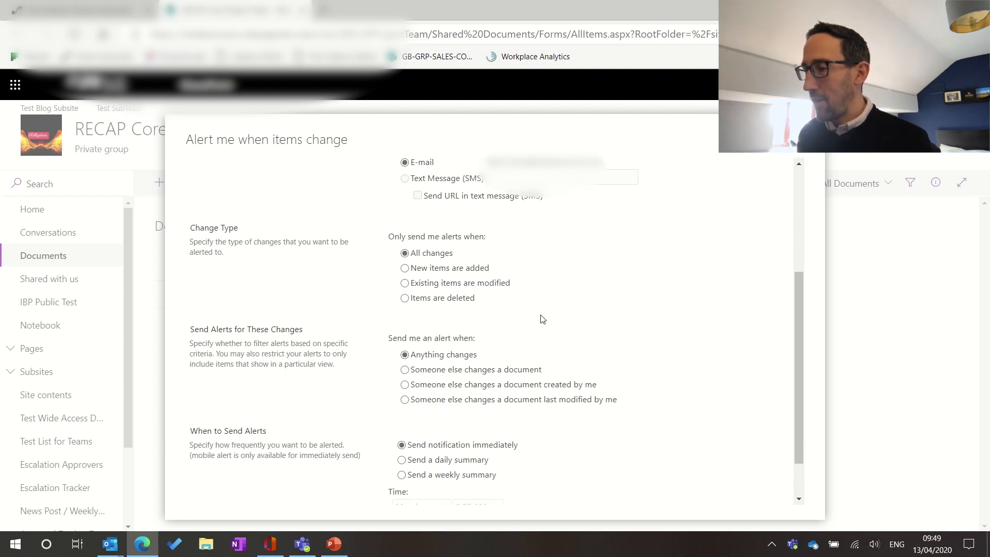
scroll(down, 3)
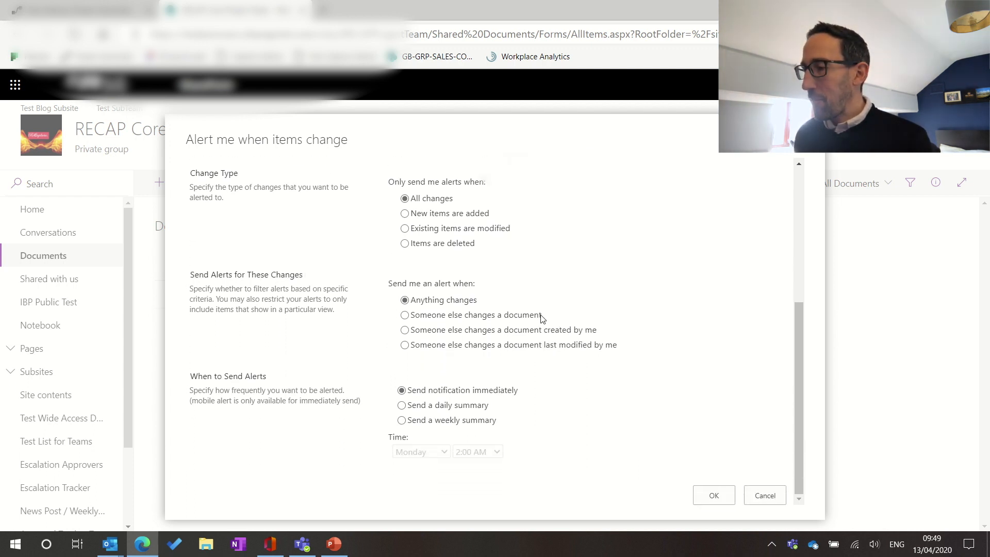
scroll(up, 3)
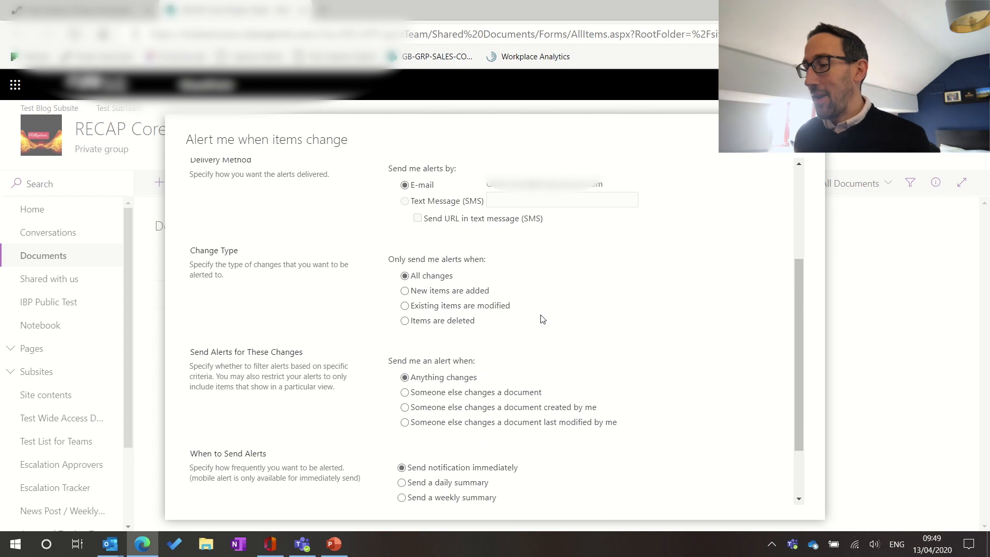
scroll(down, 3)
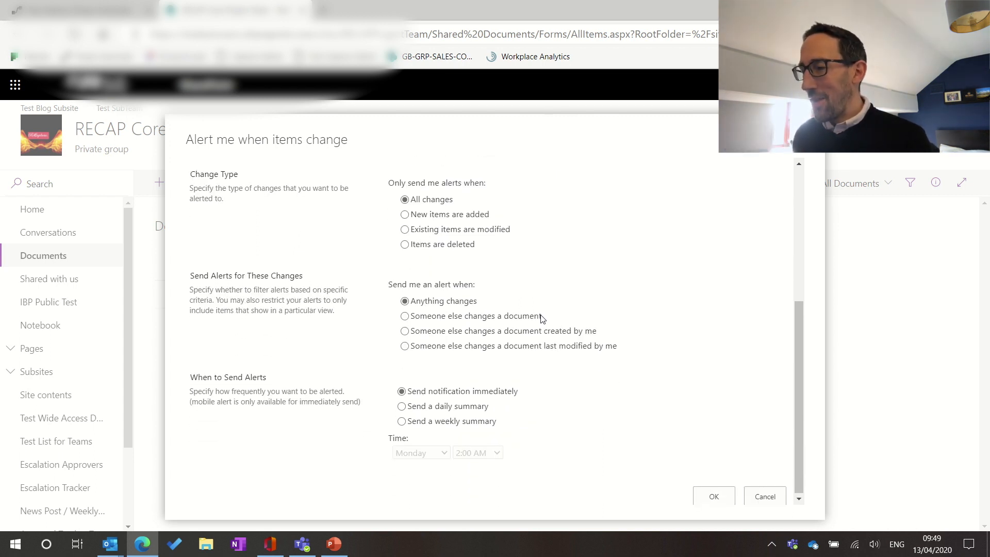
scroll(up, 3)
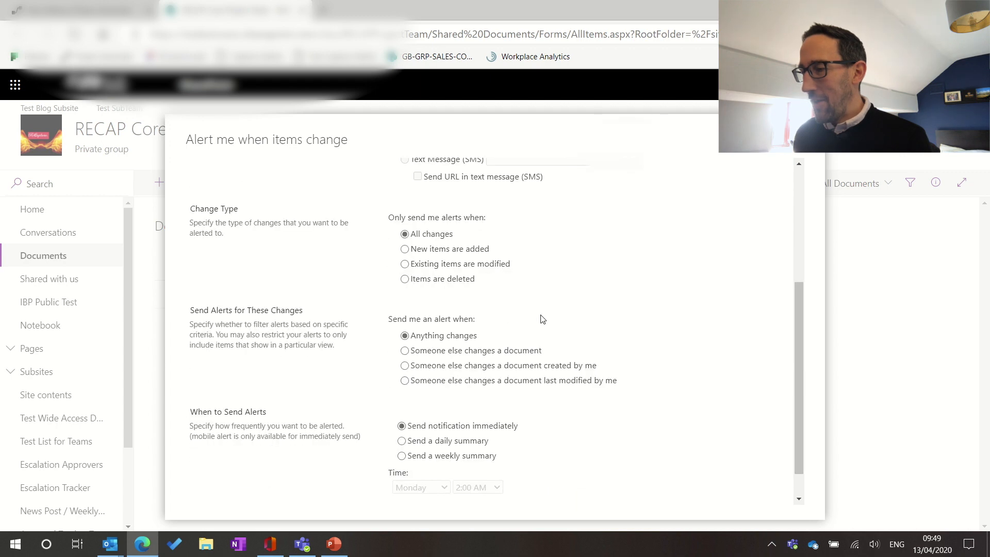
scroll(down, 3)
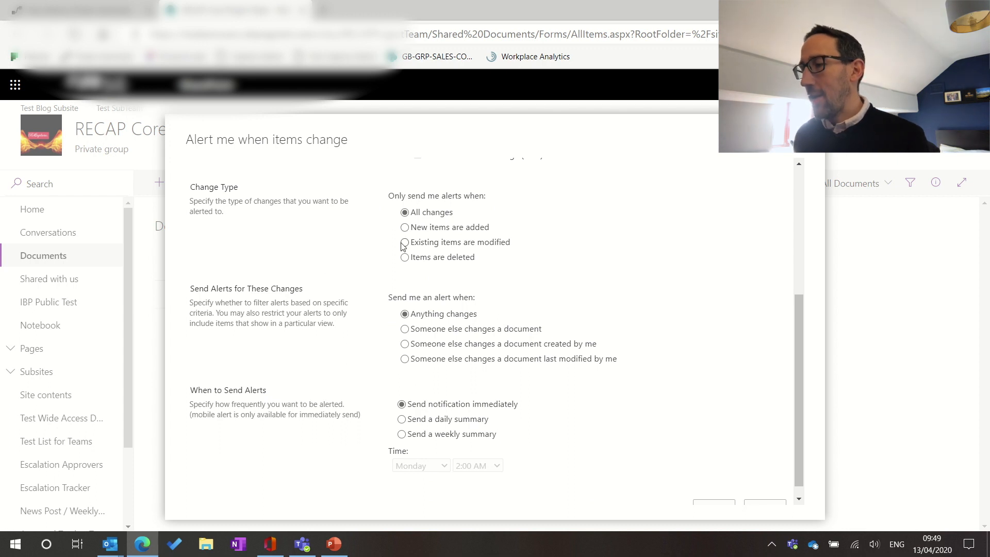
mouse_move(409, 266)
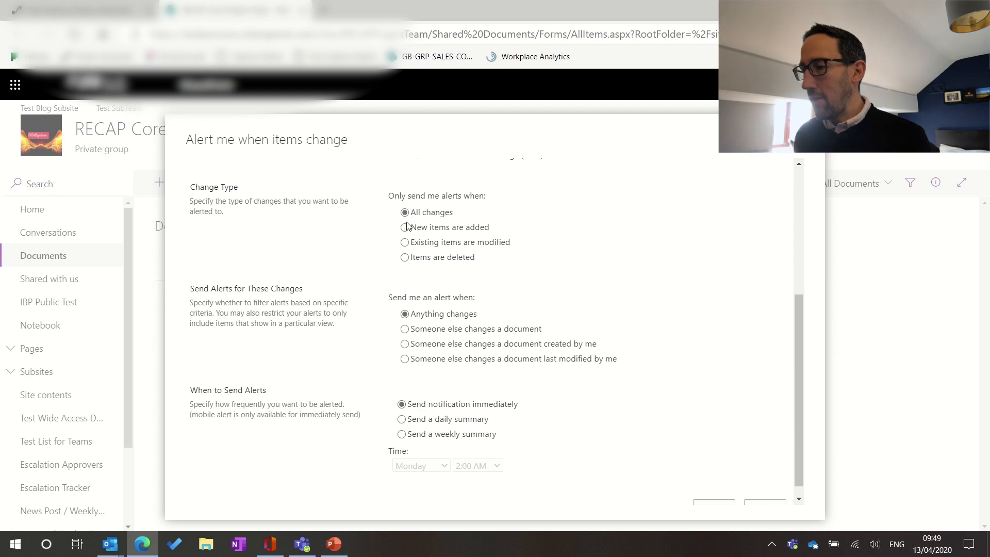
scroll(down, 3)
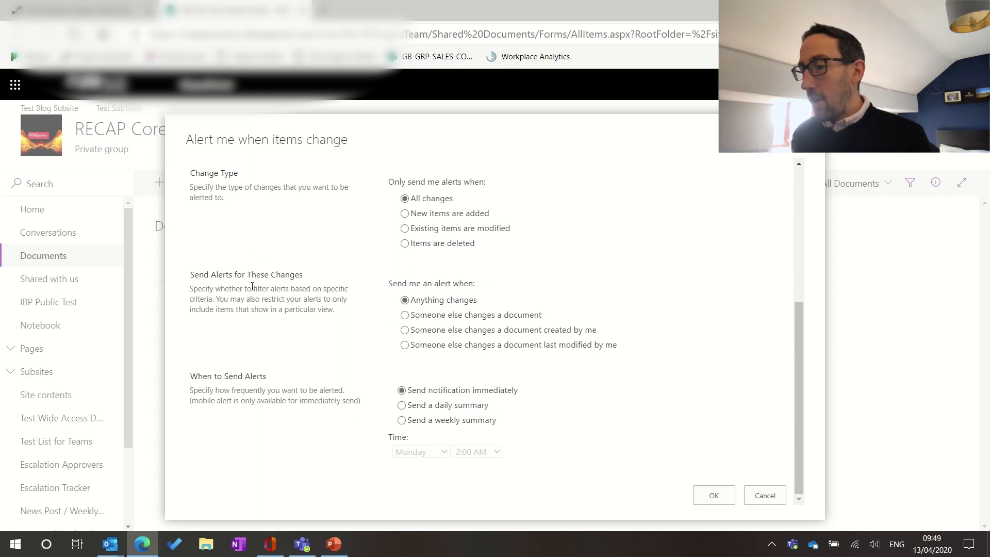
mouse_move(416, 309)
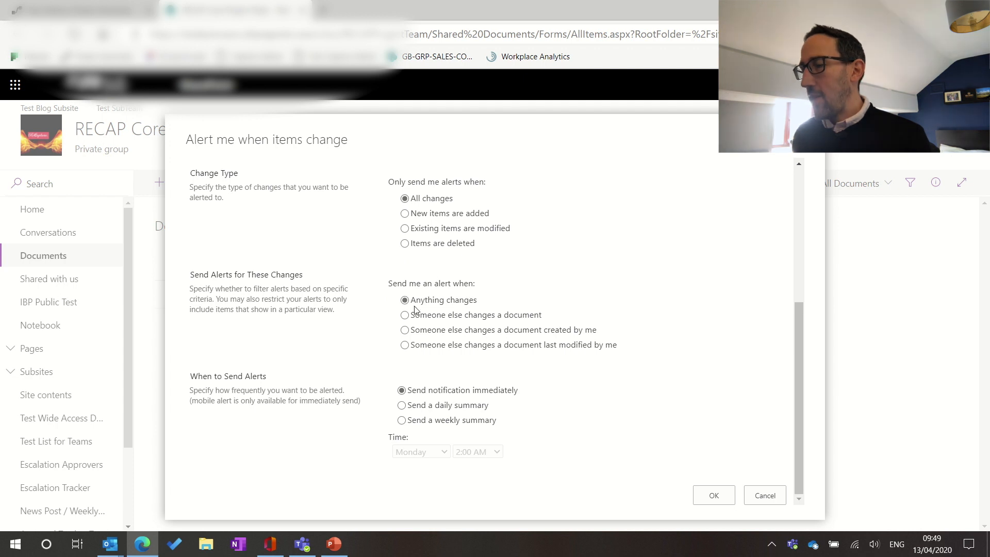
mouse_move(463, 339)
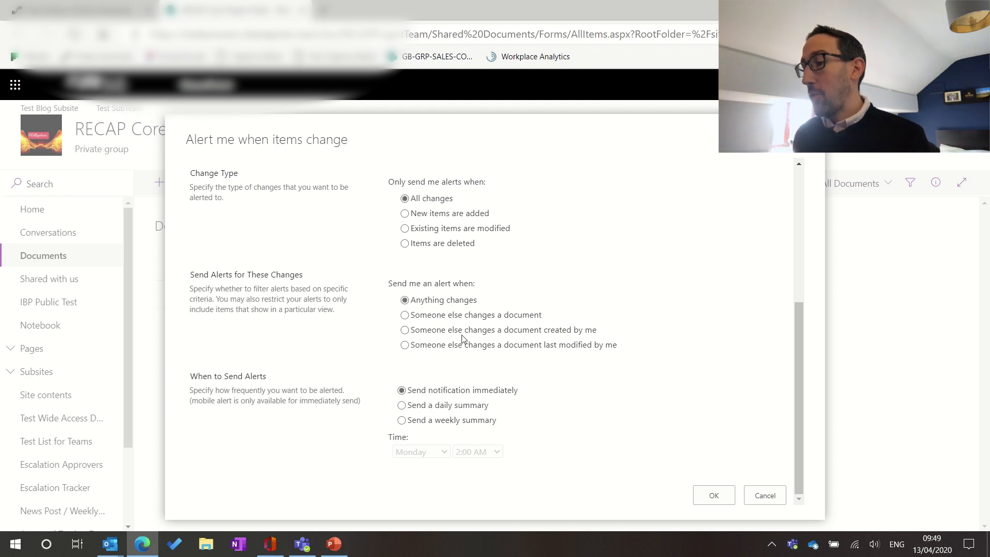
mouse_move(422, 344)
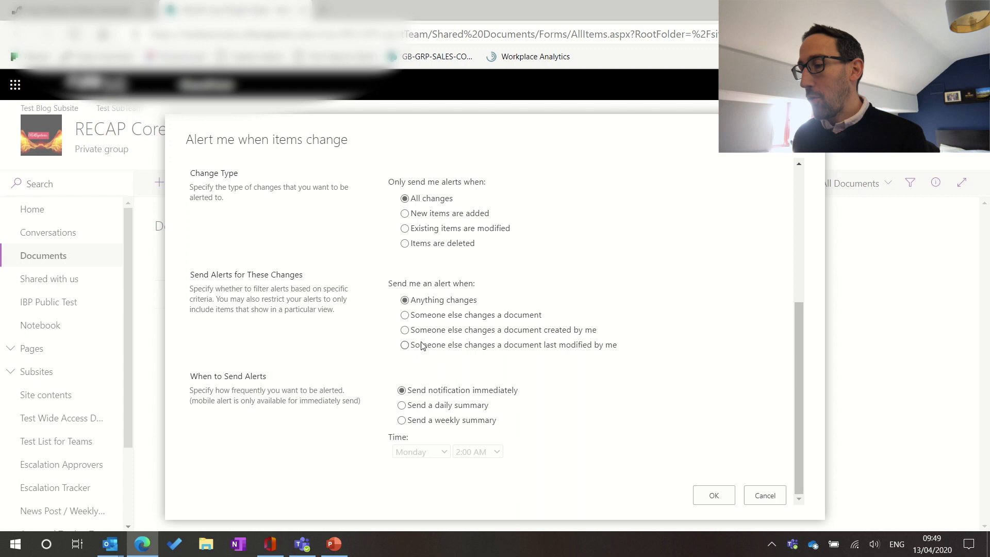
mouse_move(605, 361)
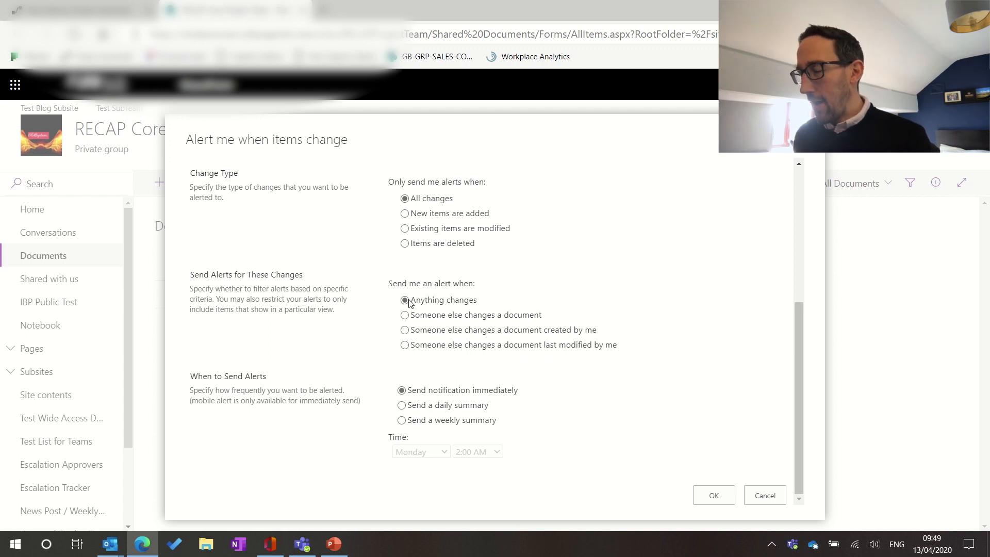
mouse_move(424, 370)
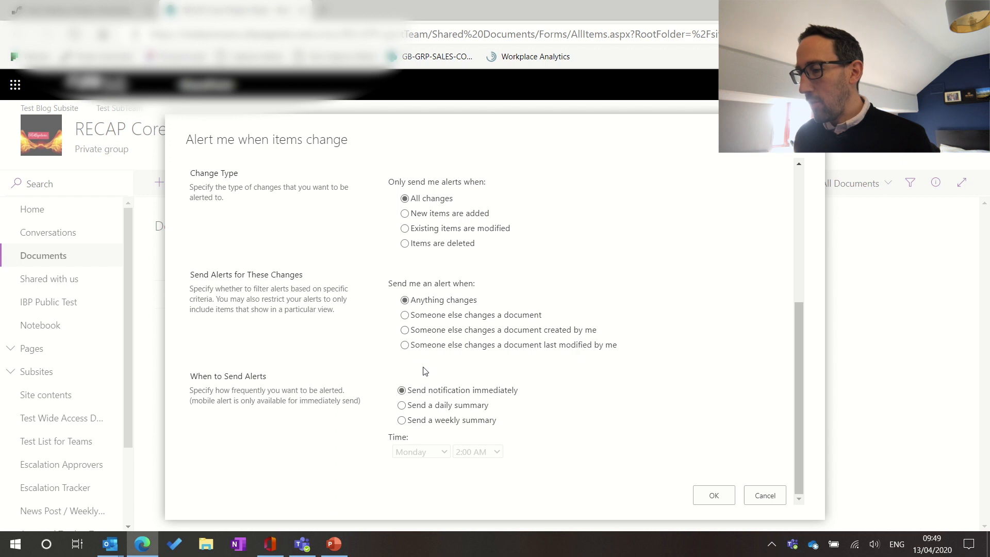
click(405, 314)
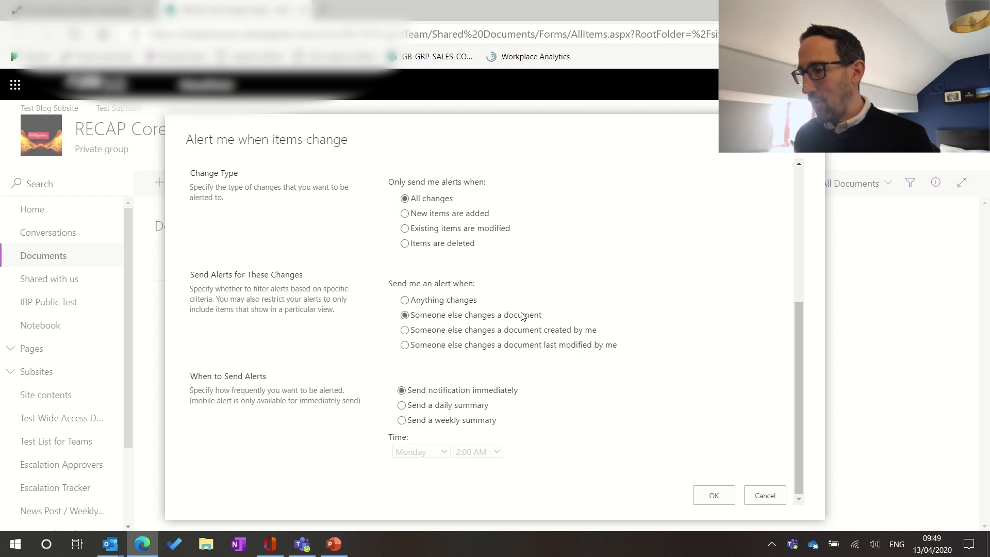
mouse_move(556, 315)
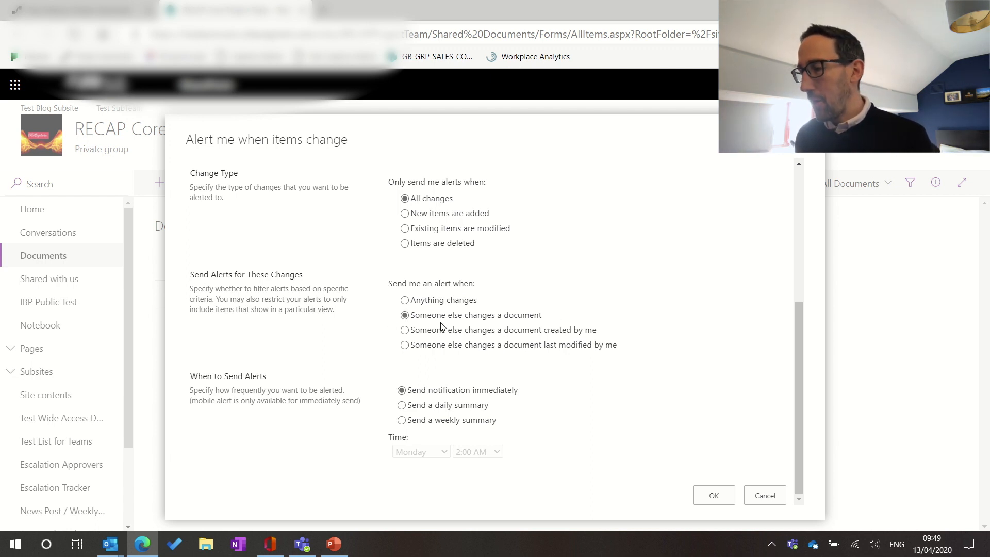
mouse_move(548, 327)
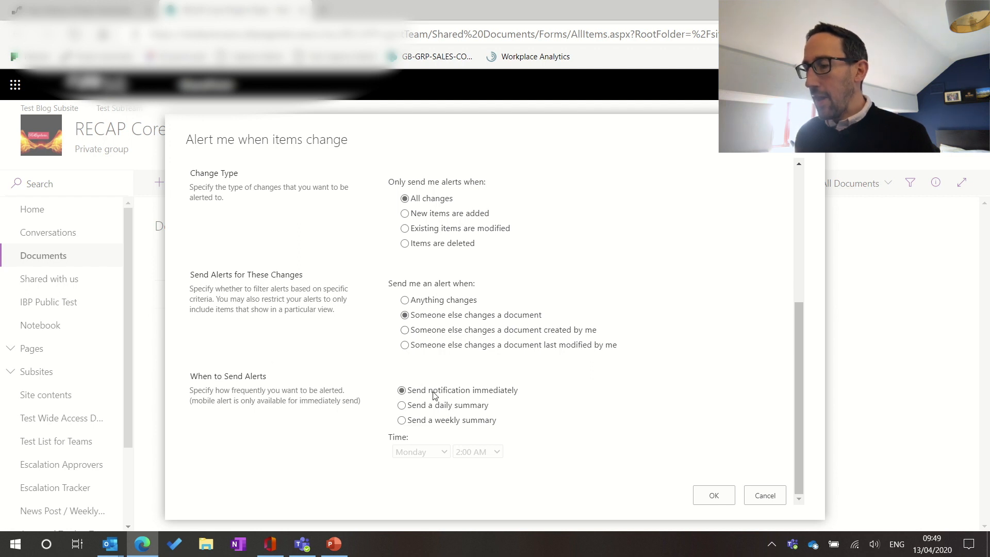
Compare daily and weekly summaries, keep immediate notification, and save the alert
click(401, 404)
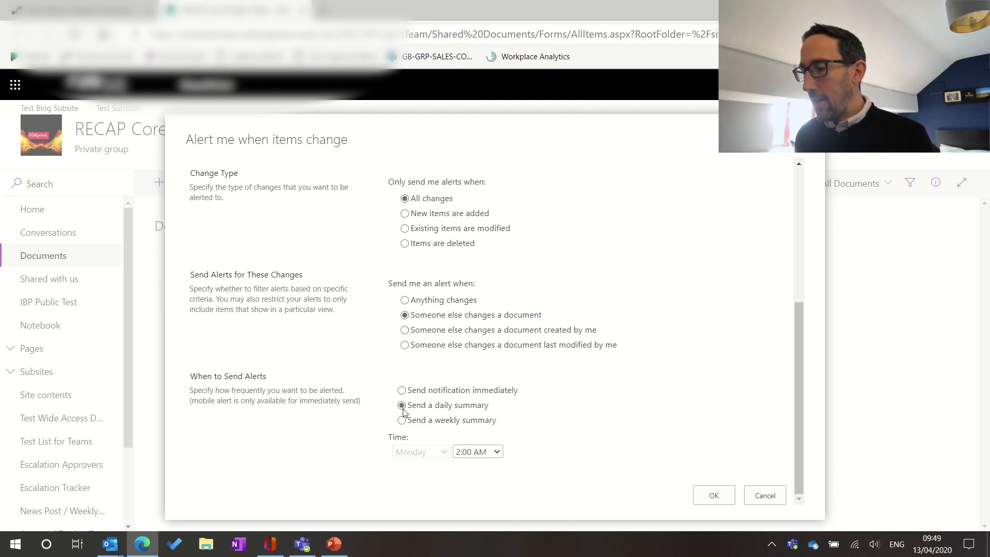
click(402, 420)
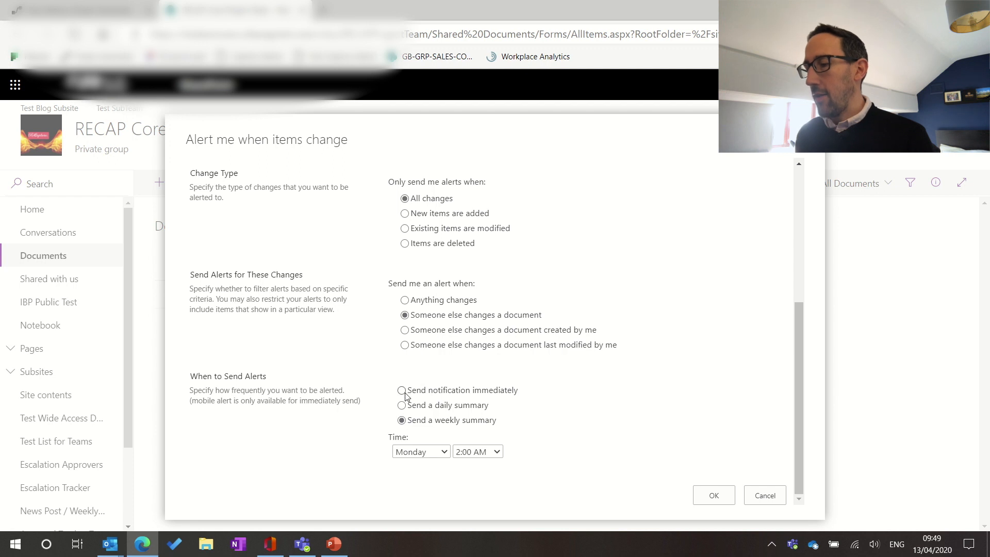
click(402, 390)
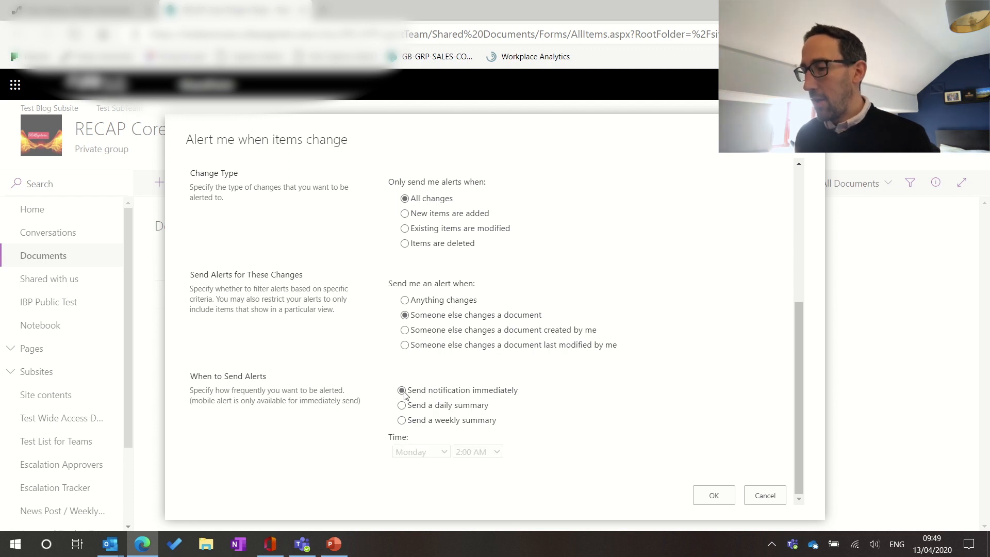
mouse_move(580, 401)
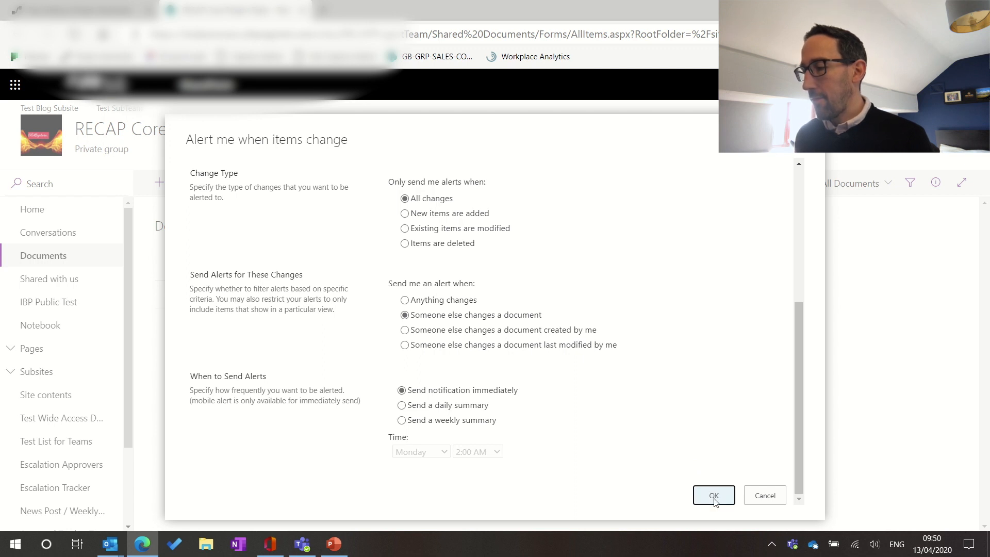
click(713, 494)
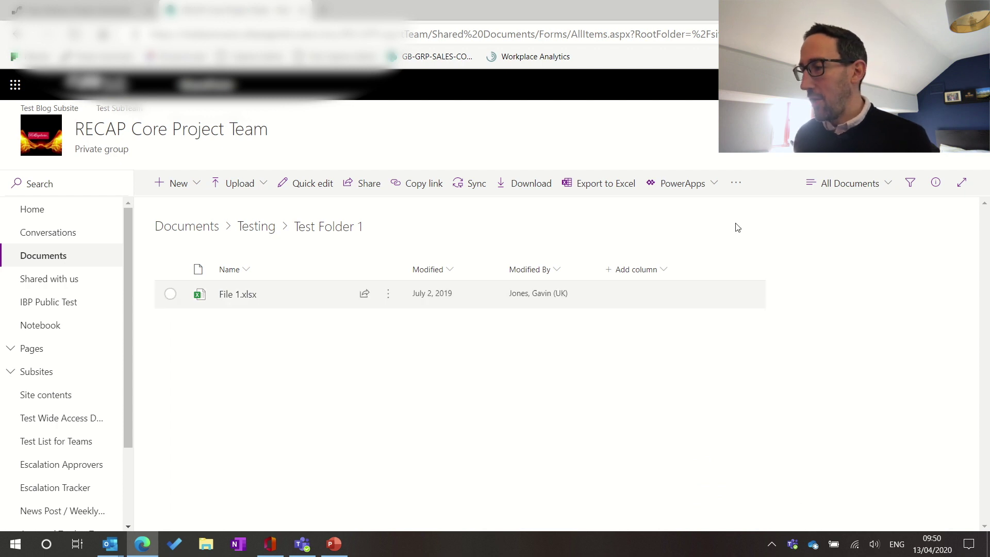
View my alerts on this site and reopen the Documents: Test Folder 1 alert's settings
click(735, 182)
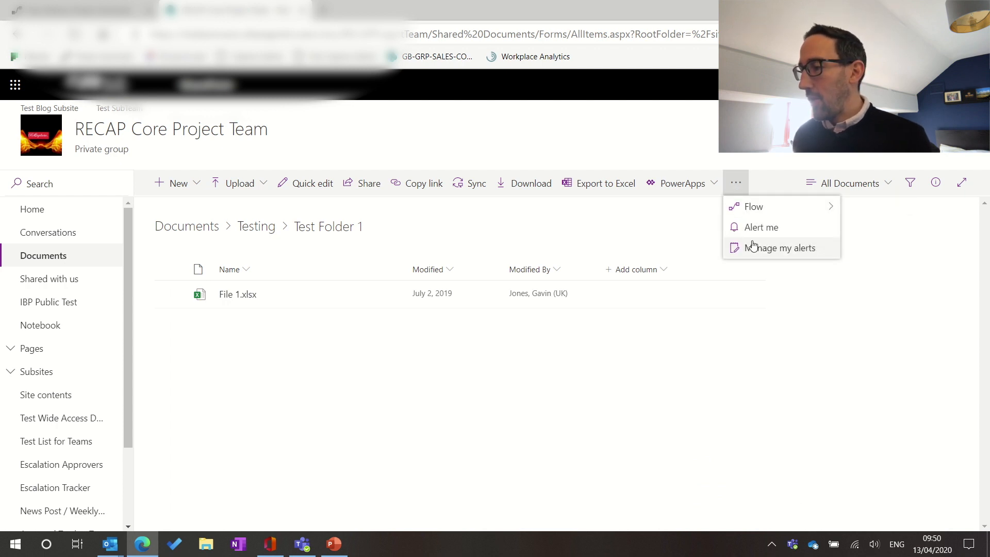
click(781, 248)
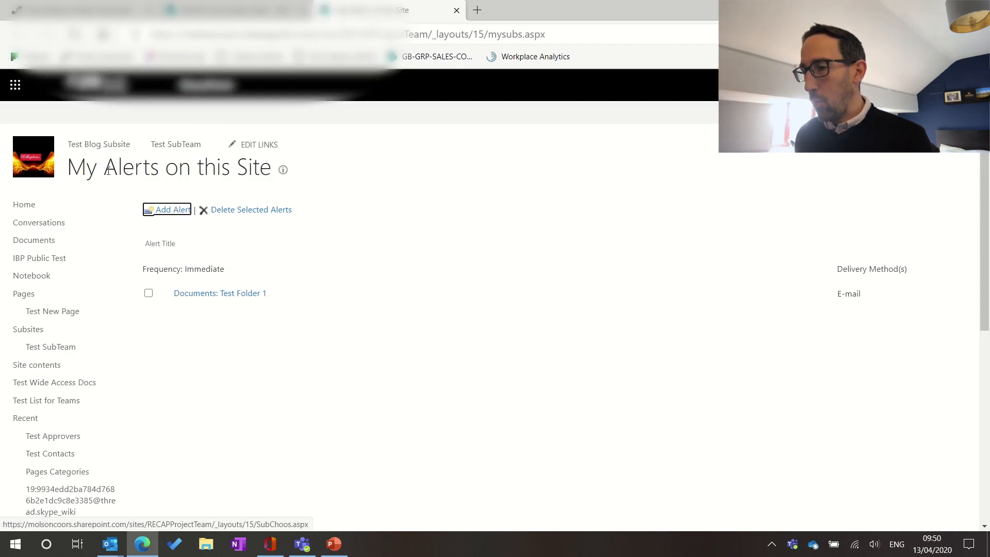
mouse_move(328, 180)
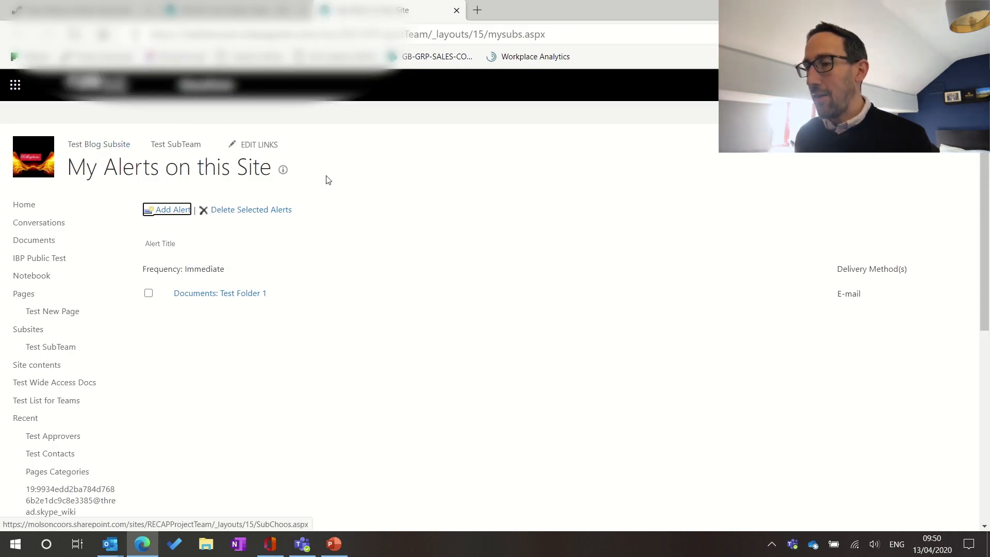
mouse_move(383, 249)
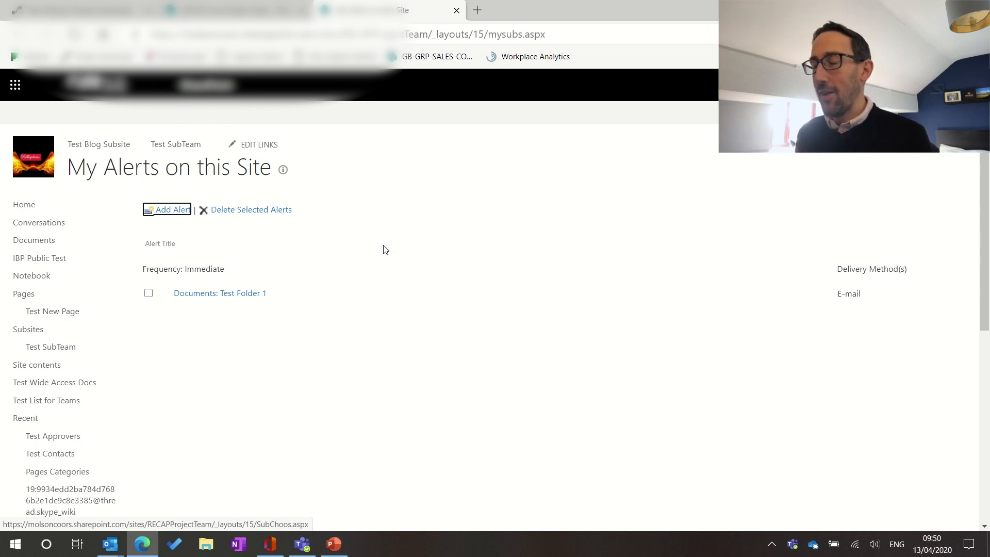
mouse_move(232, 291)
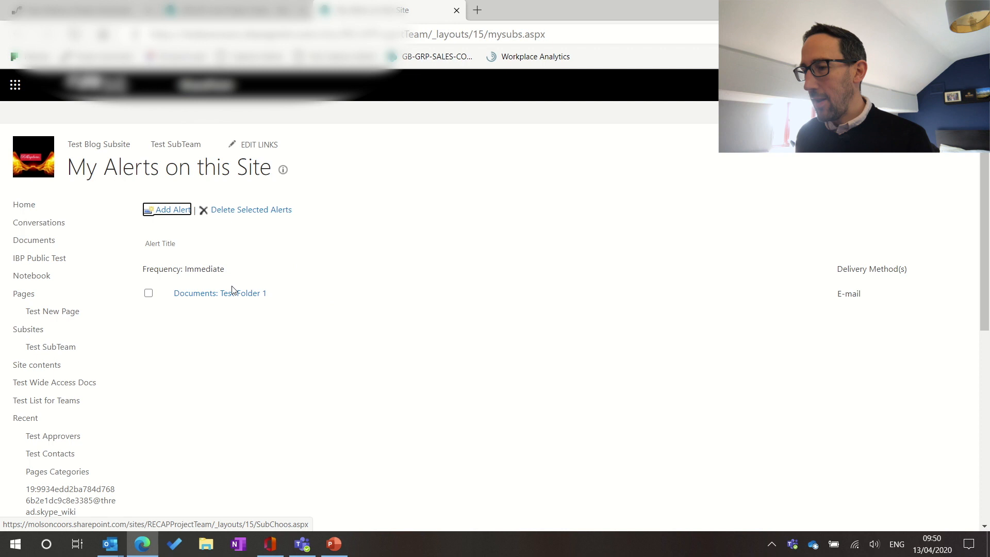
mouse_move(301, 303)
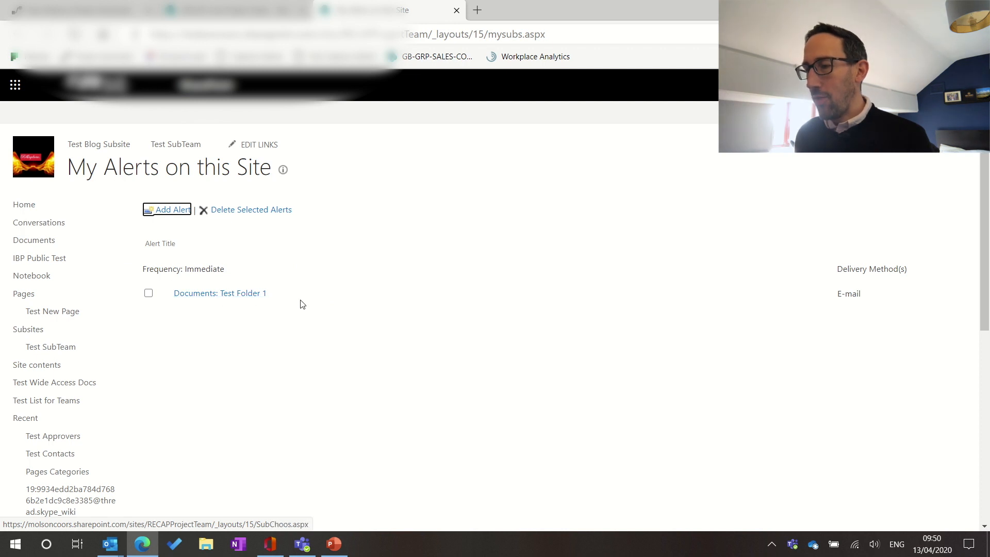
mouse_move(219, 293)
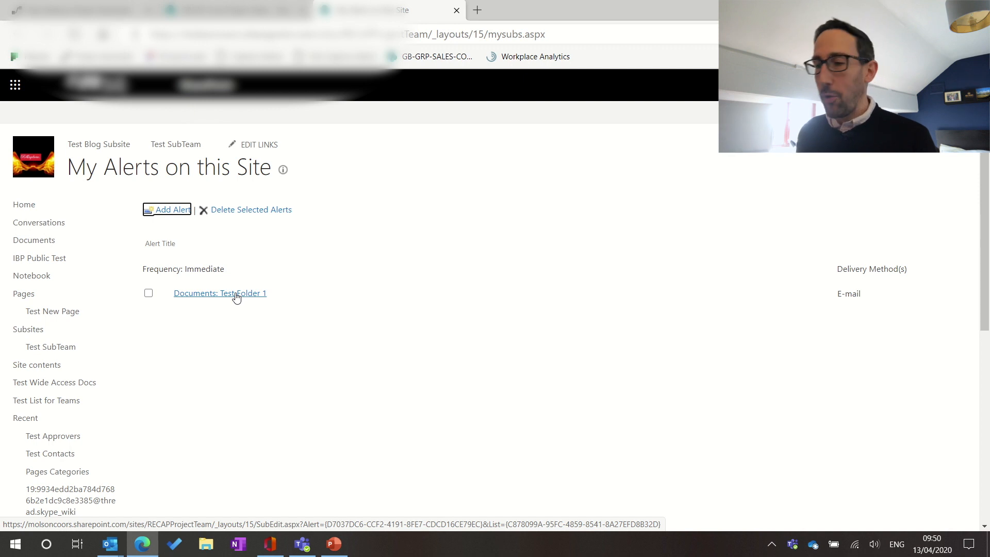
mouse_move(246, 301)
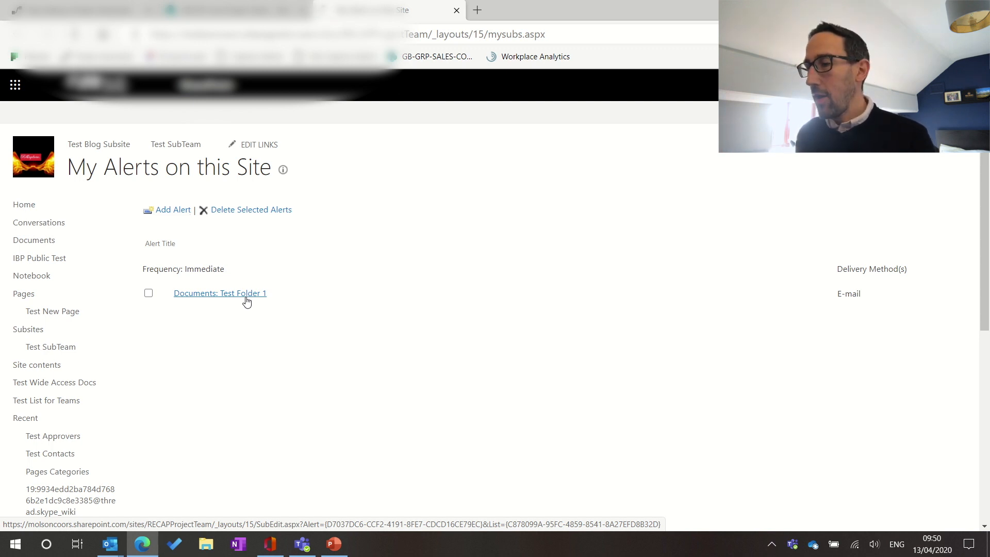
click(220, 293)
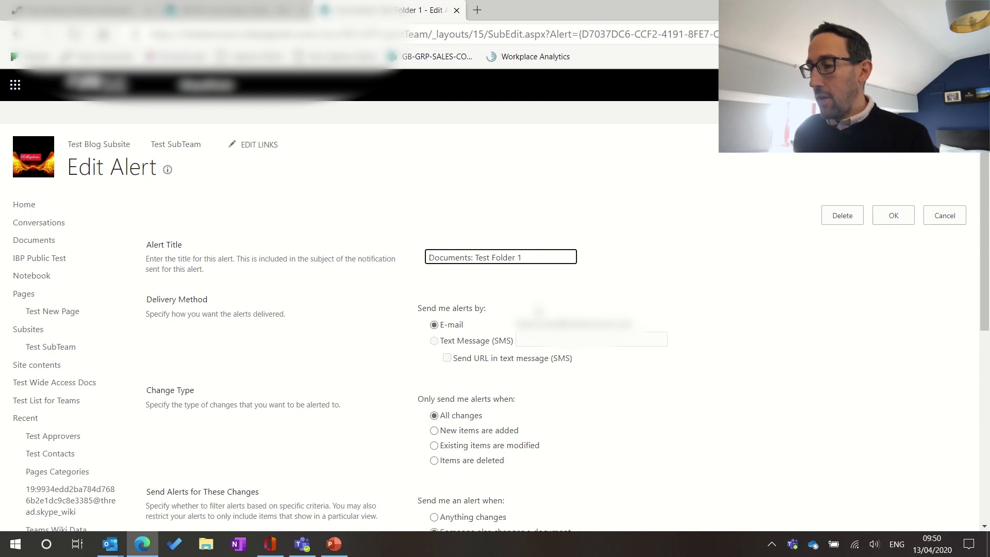
Look over the Test Folder 1 alert settings and cancel back to the Documents library unchanged
scroll(down, 3)
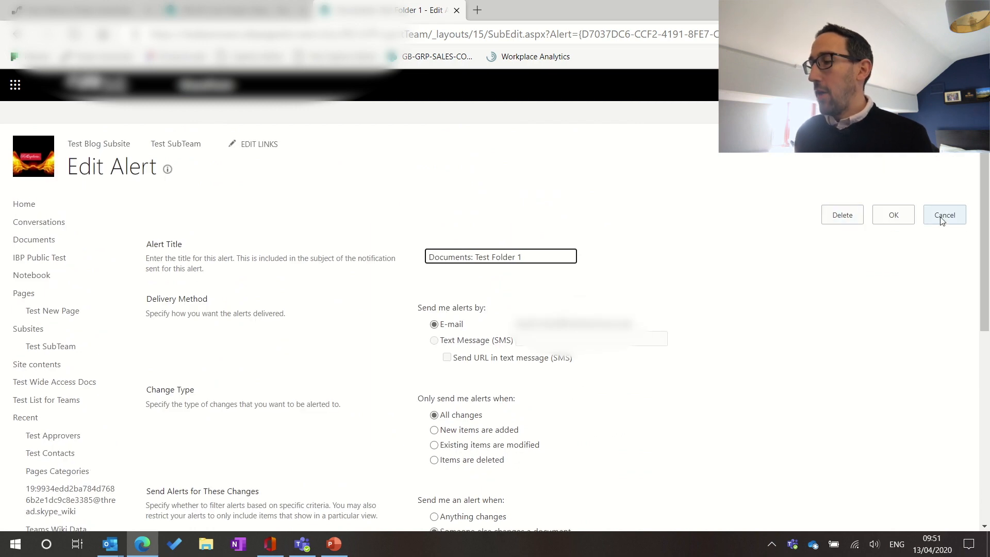
click(943, 215)
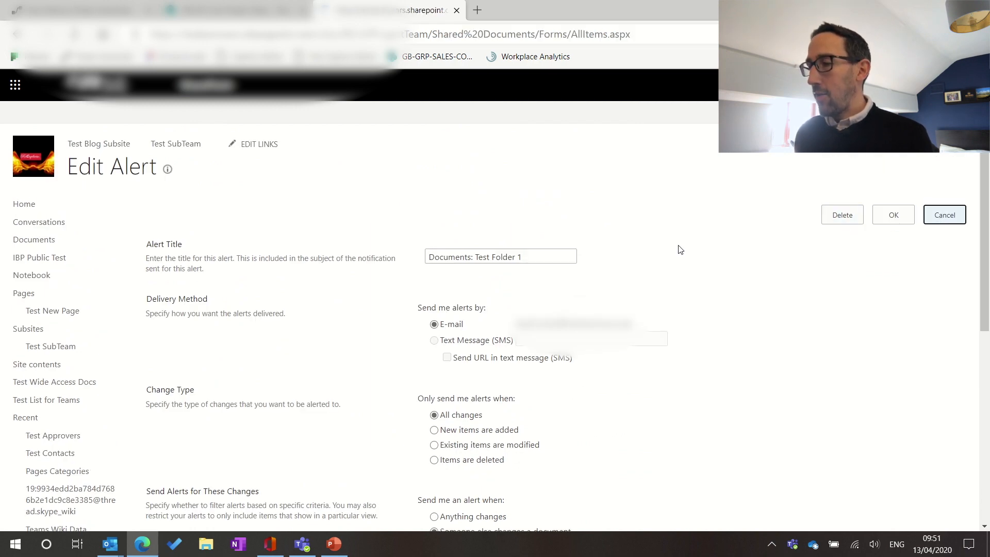
click(944, 215)
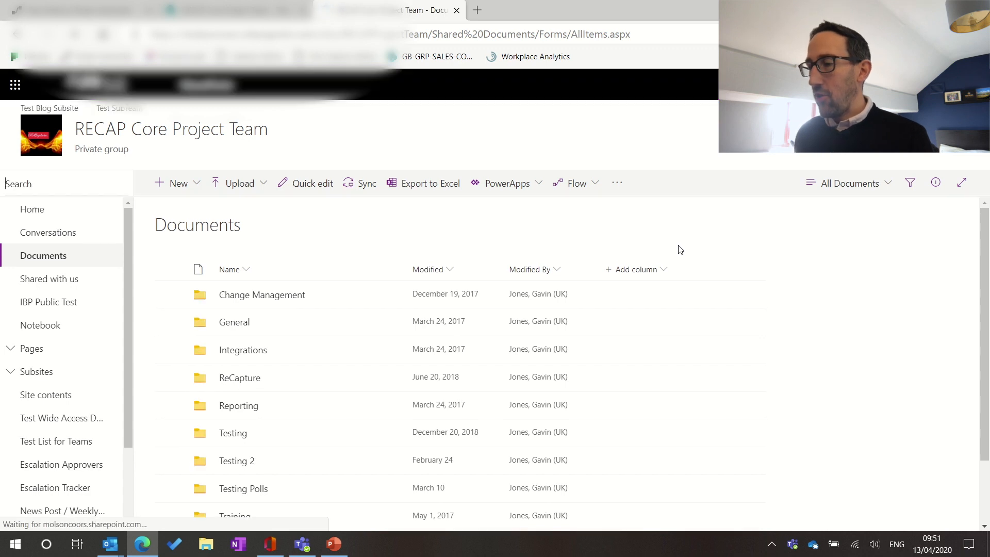
mouse_move(612, 201)
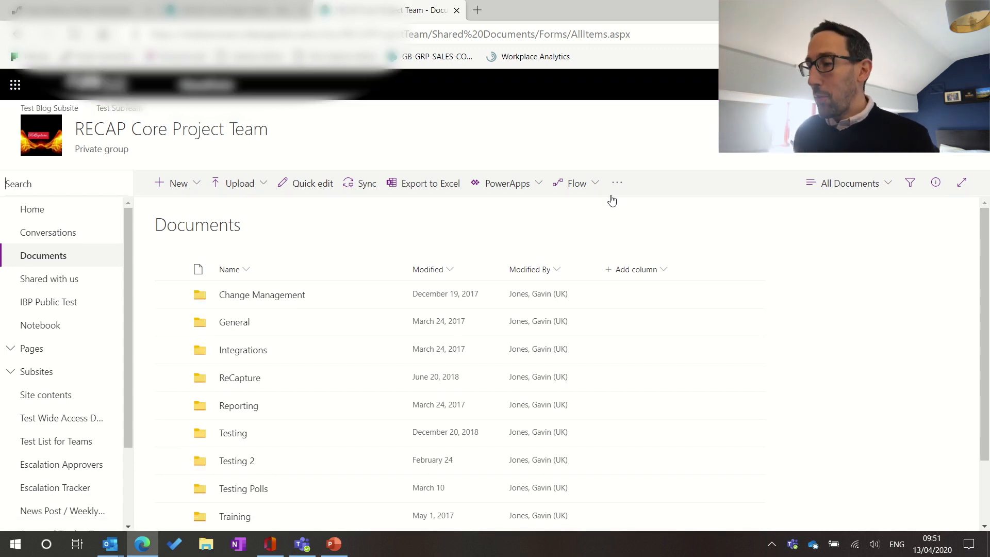
Start Create a flow for the Documents library and browse the Power Automate templates
click(616, 183)
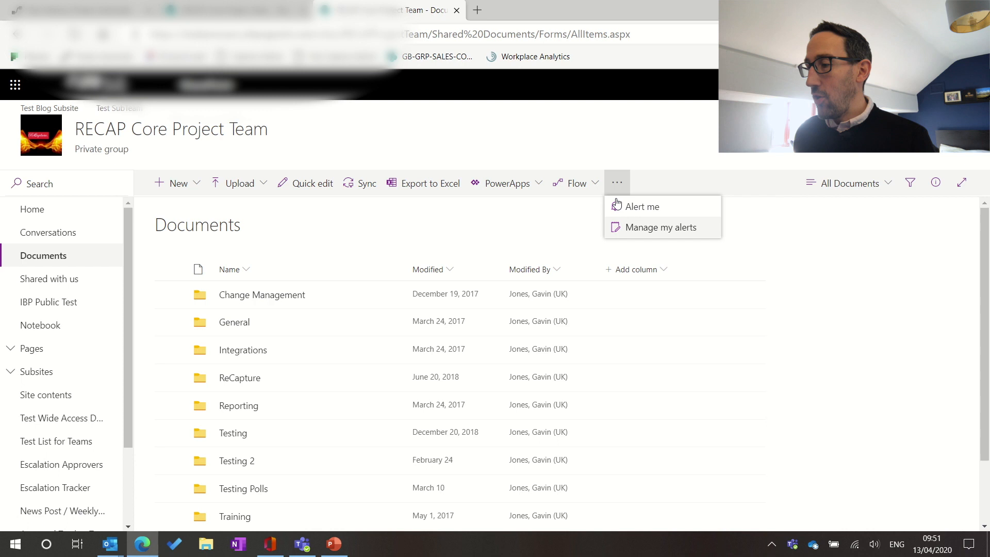
click(575, 183)
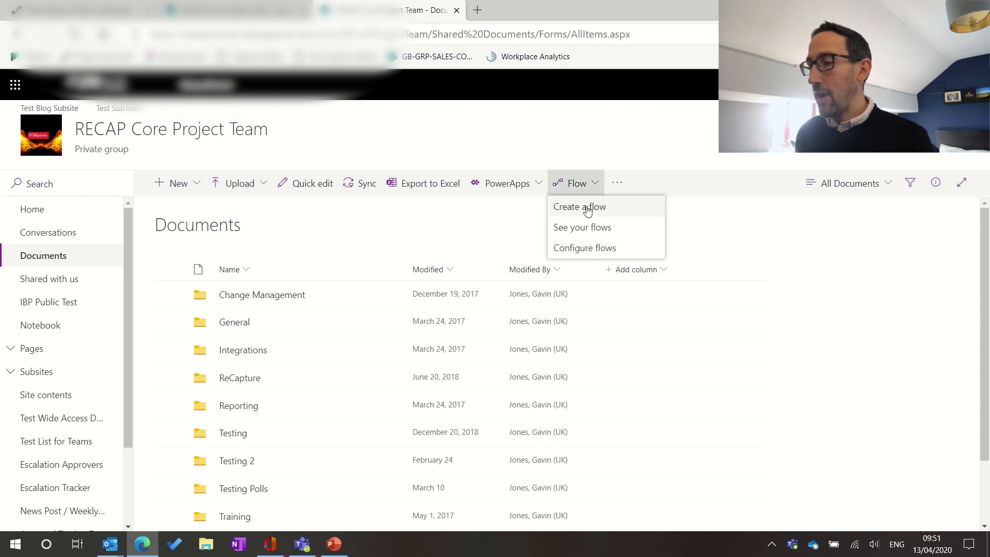
click(578, 207)
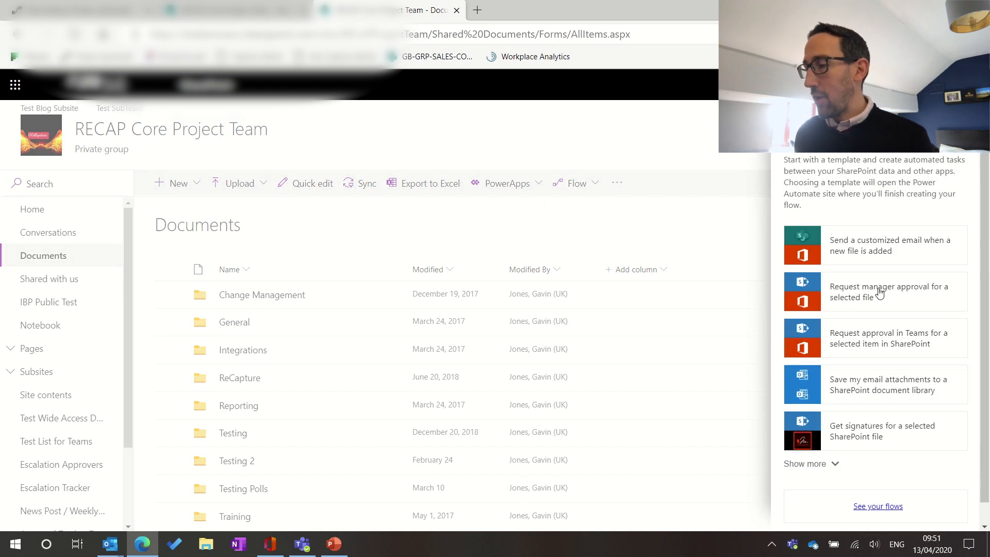
mouse_move(891, 304)
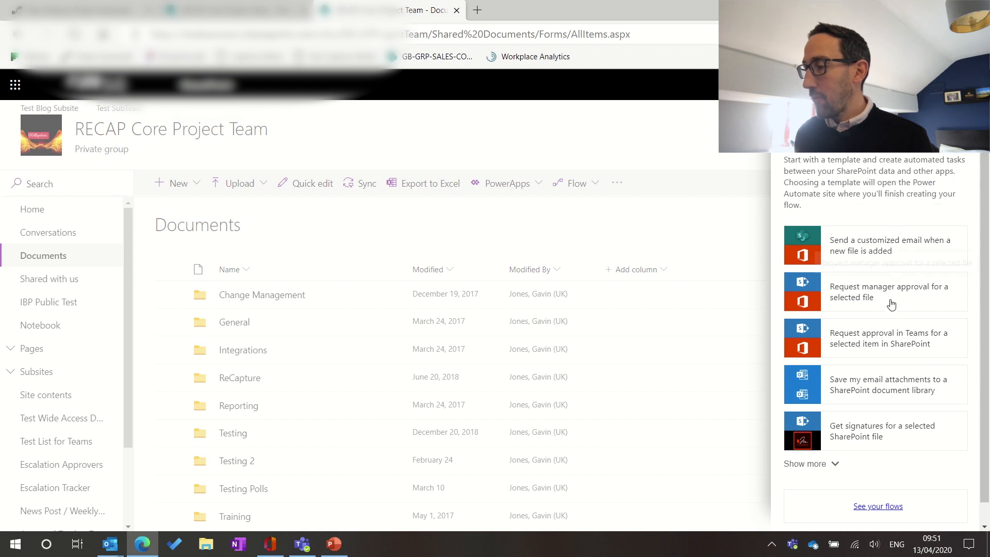
mouse_move(886, 329)
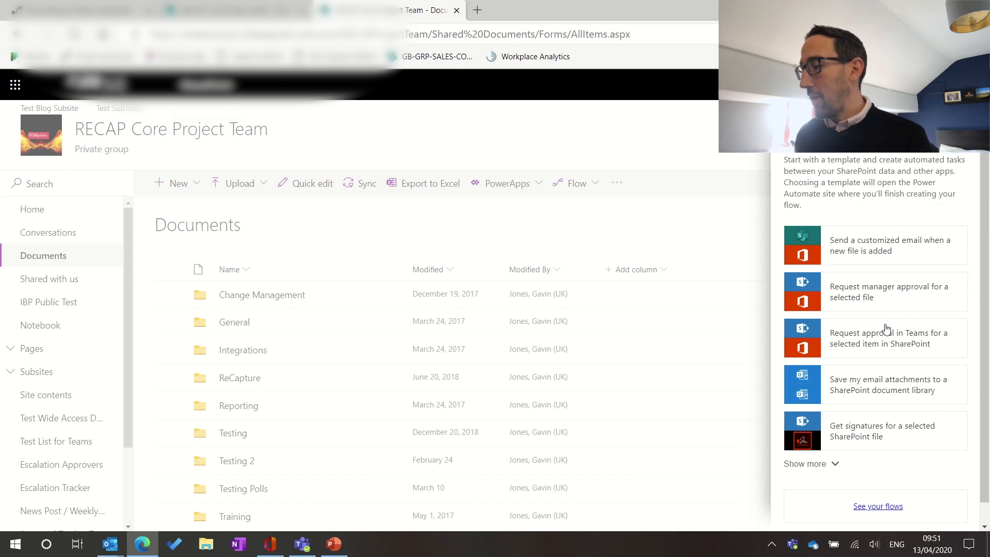
scroll(down, 3)
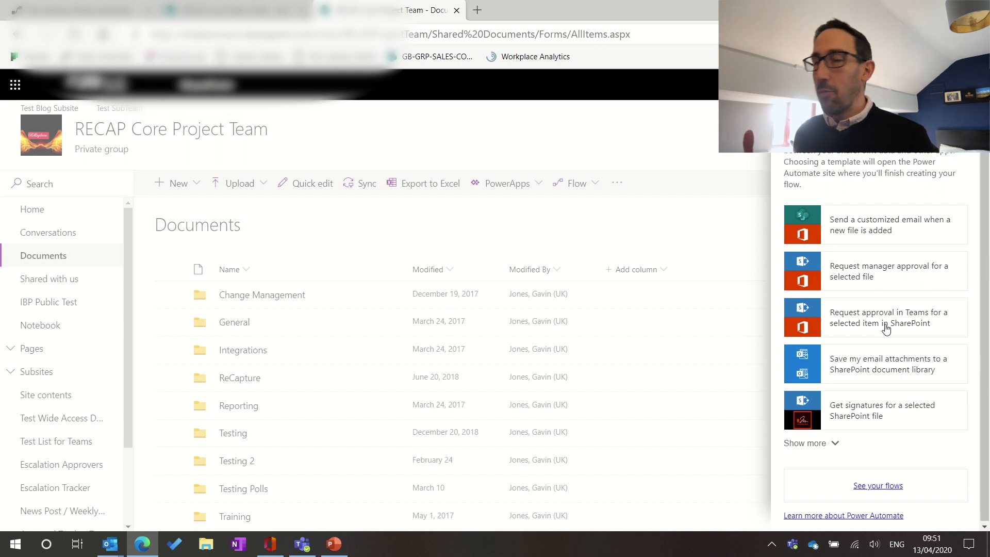